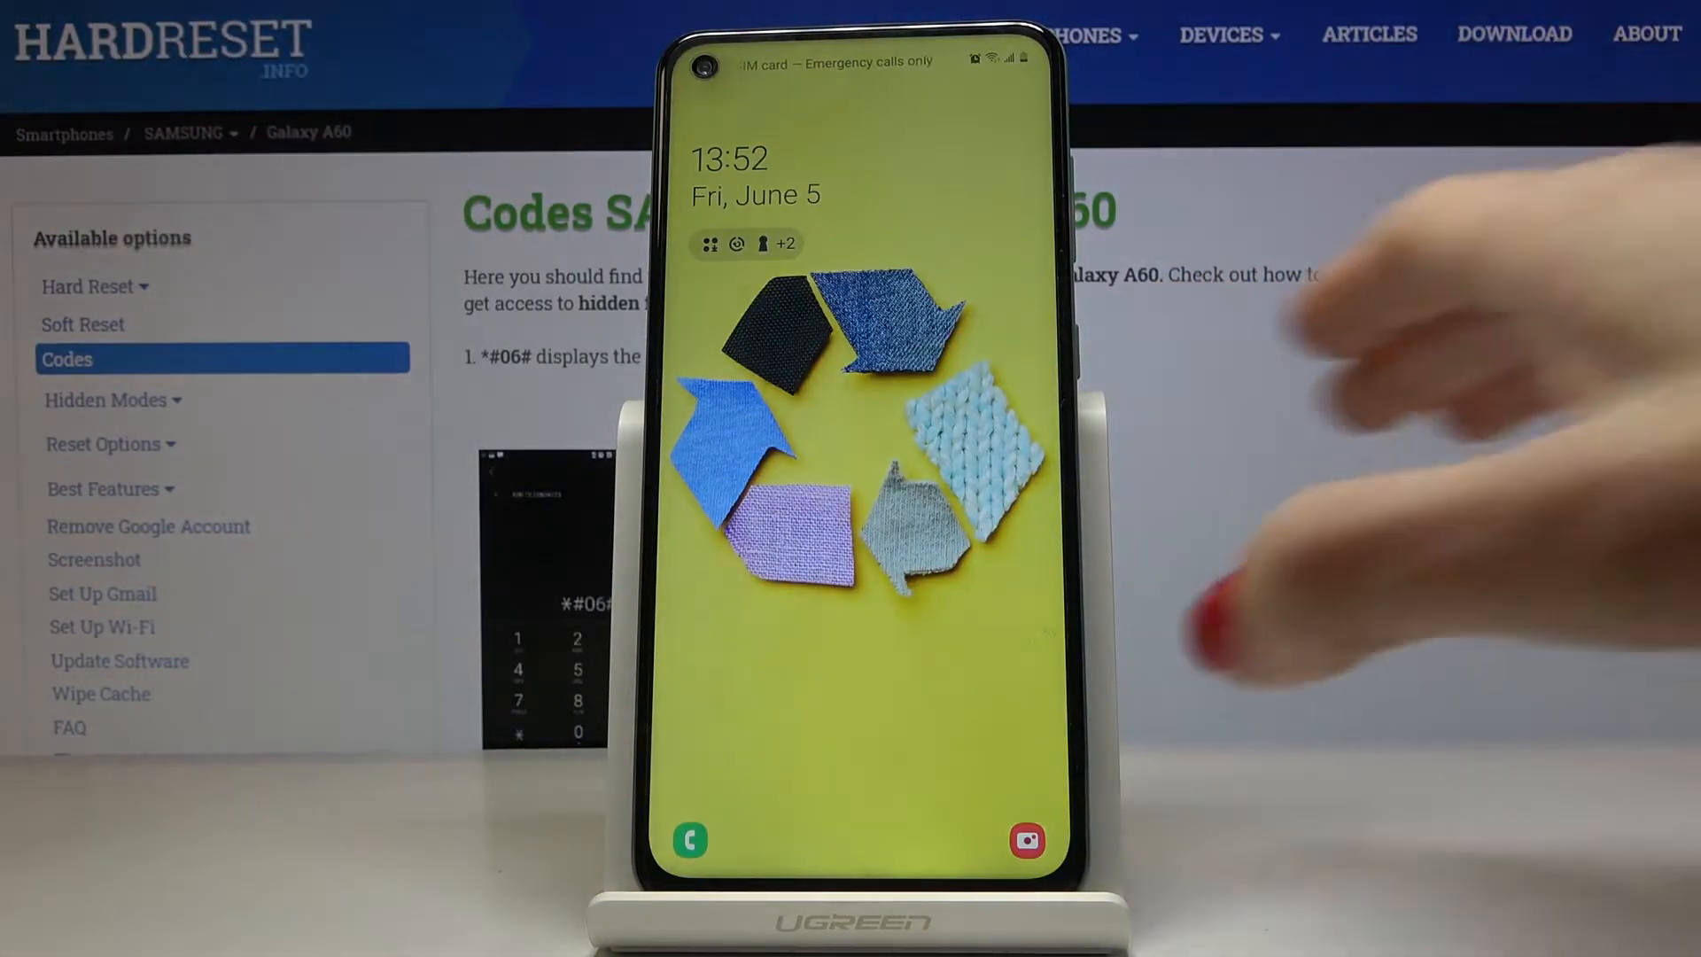
- Unlock into the dialer and dial *#06# to show the IMEI and S/N barcodes
{"action": "left_click_drag", "start_coordinate": [772, 555], "coordinate": [772, 634]}
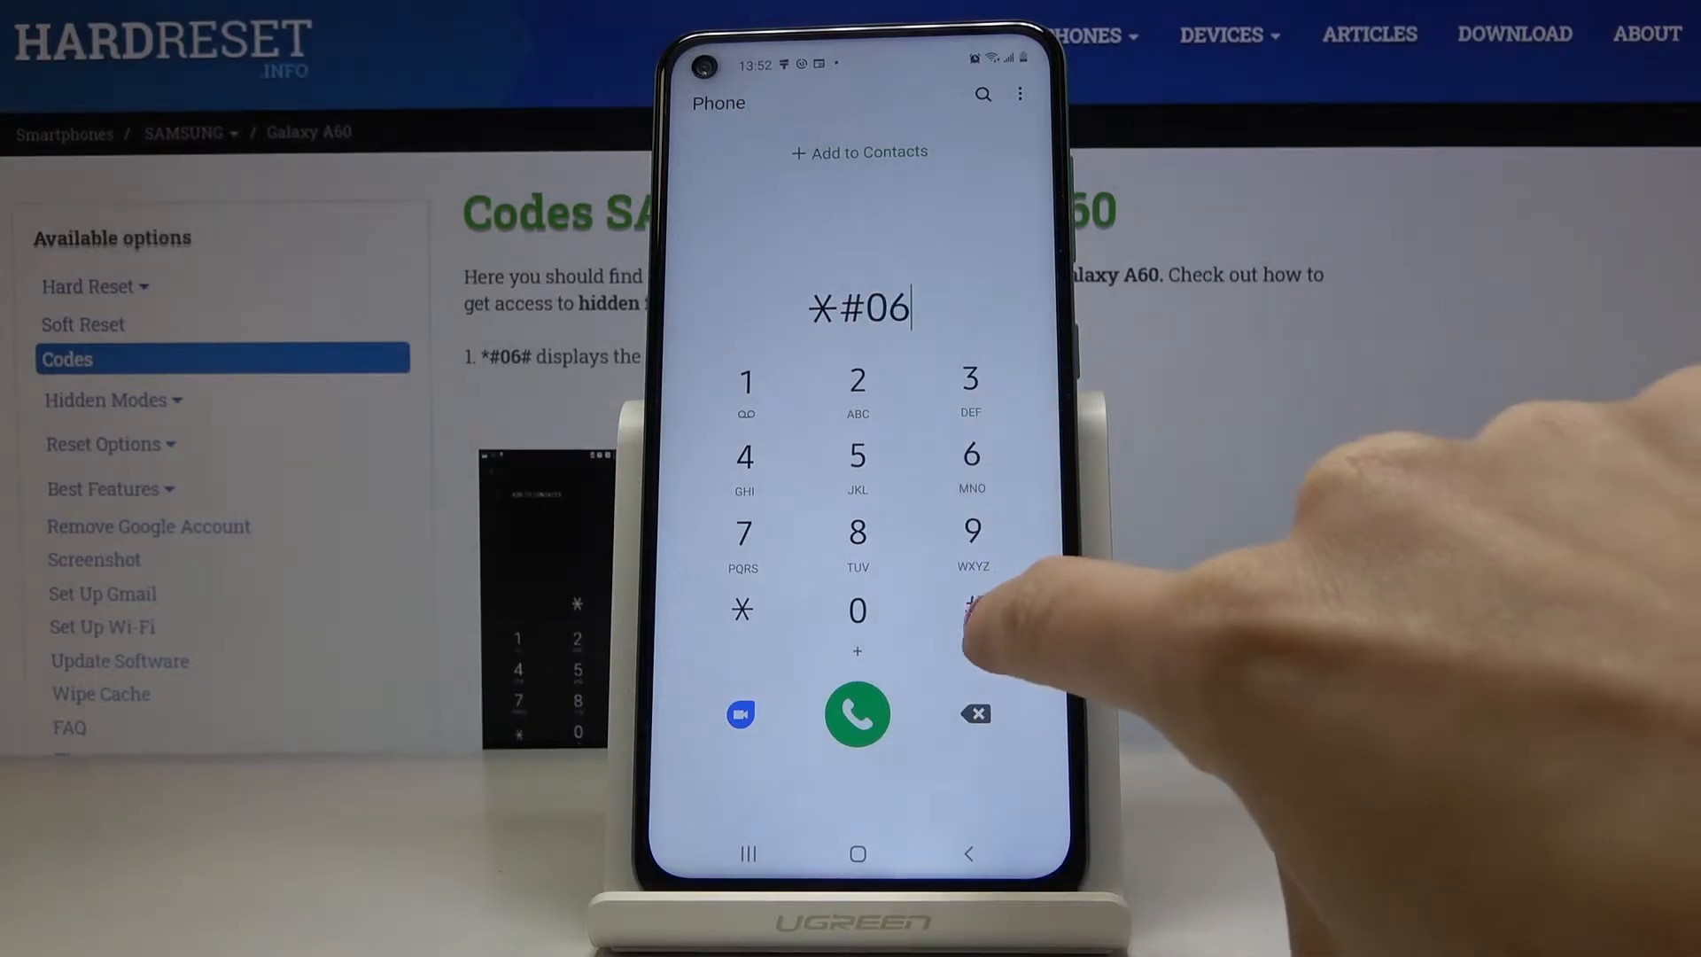
{"action": "left_click", "coordinate": [971, 612]}
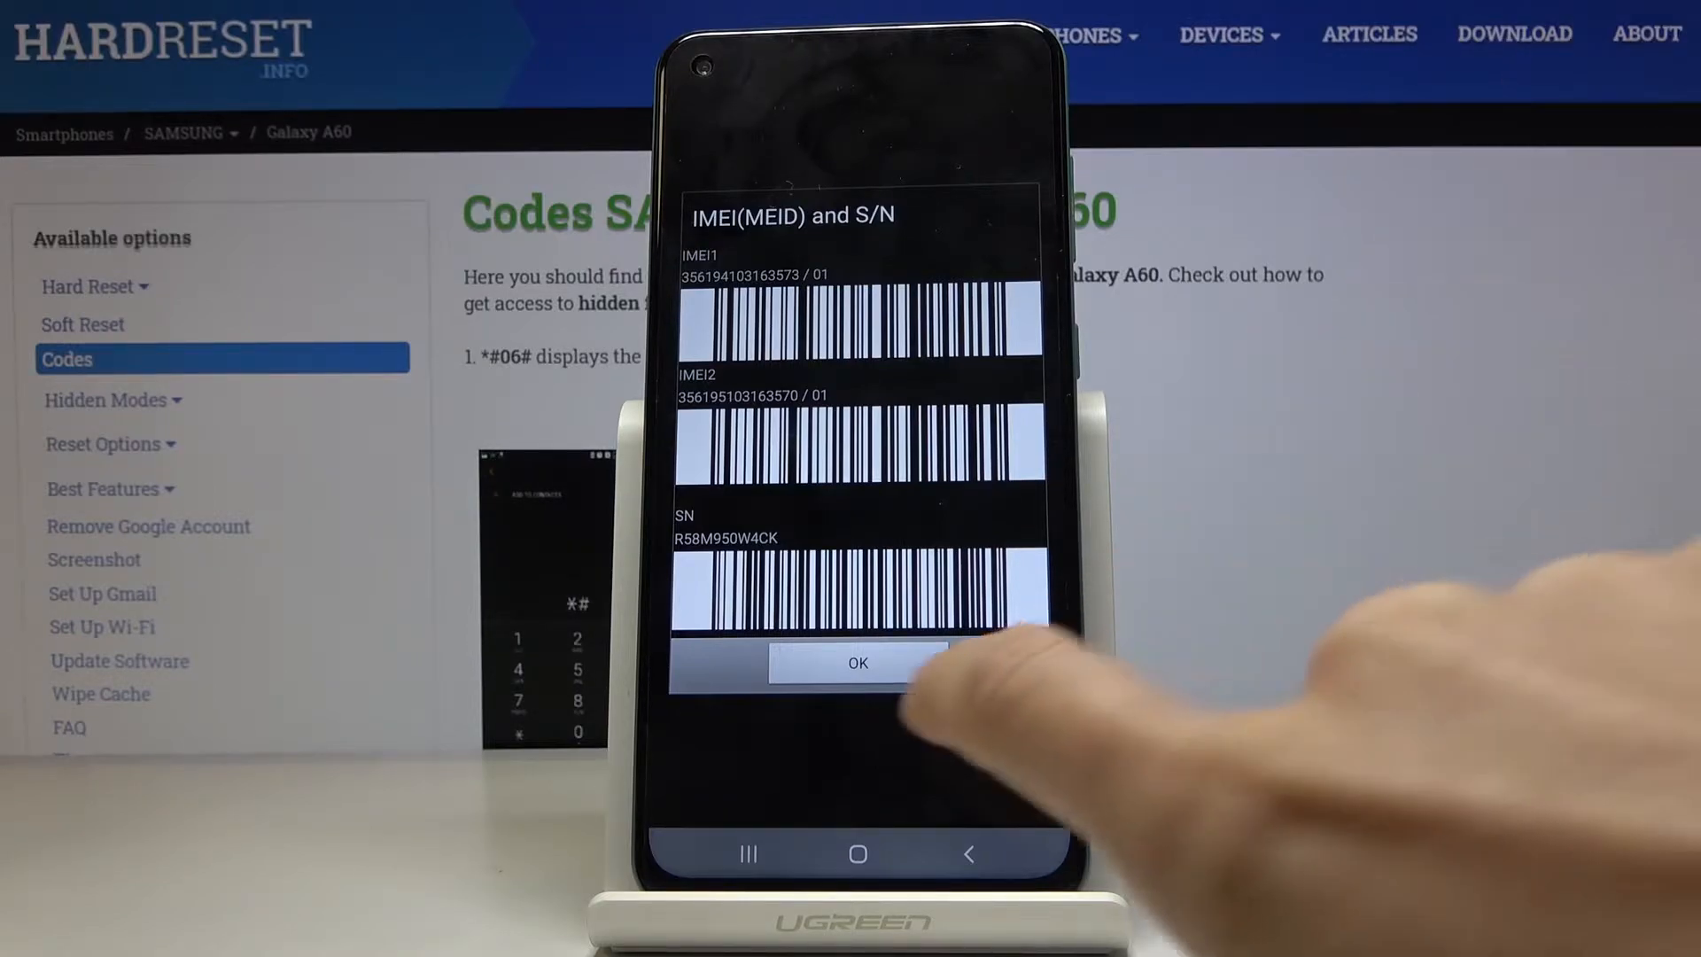
- Dismiss the IMEI dialog and dial the firmware code *#1234#
{"action": "left_click", "coordinate": [858, 664]}
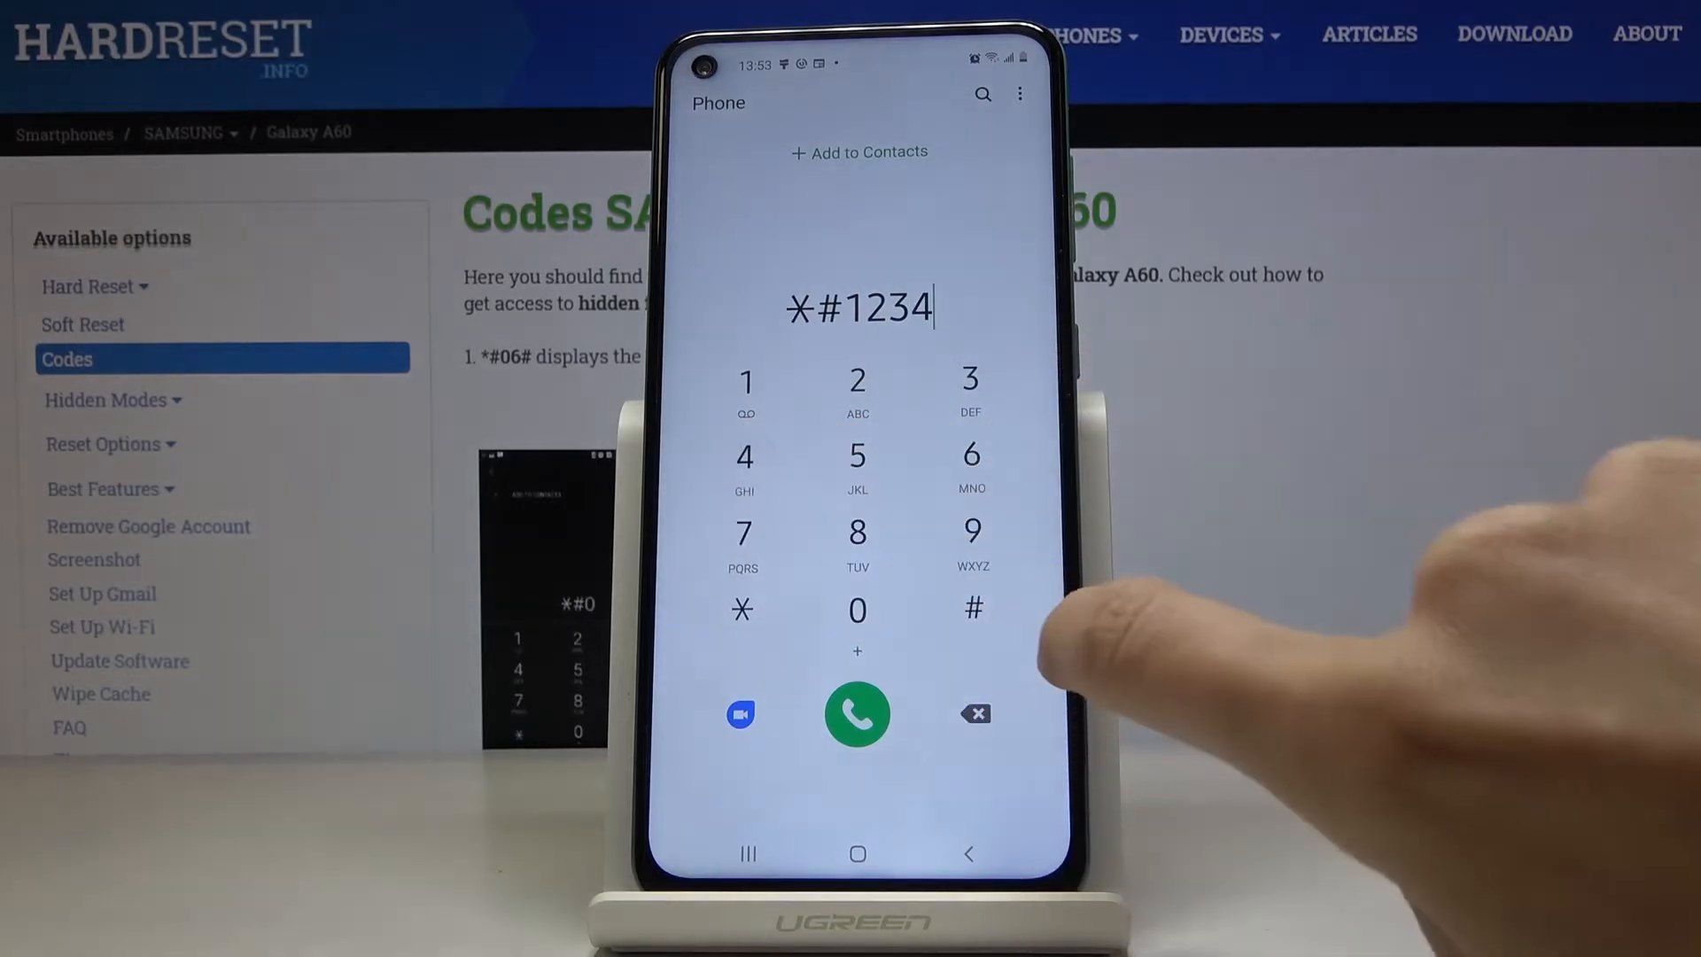
{"action": "left_click", "coordinate": [856, 713]}
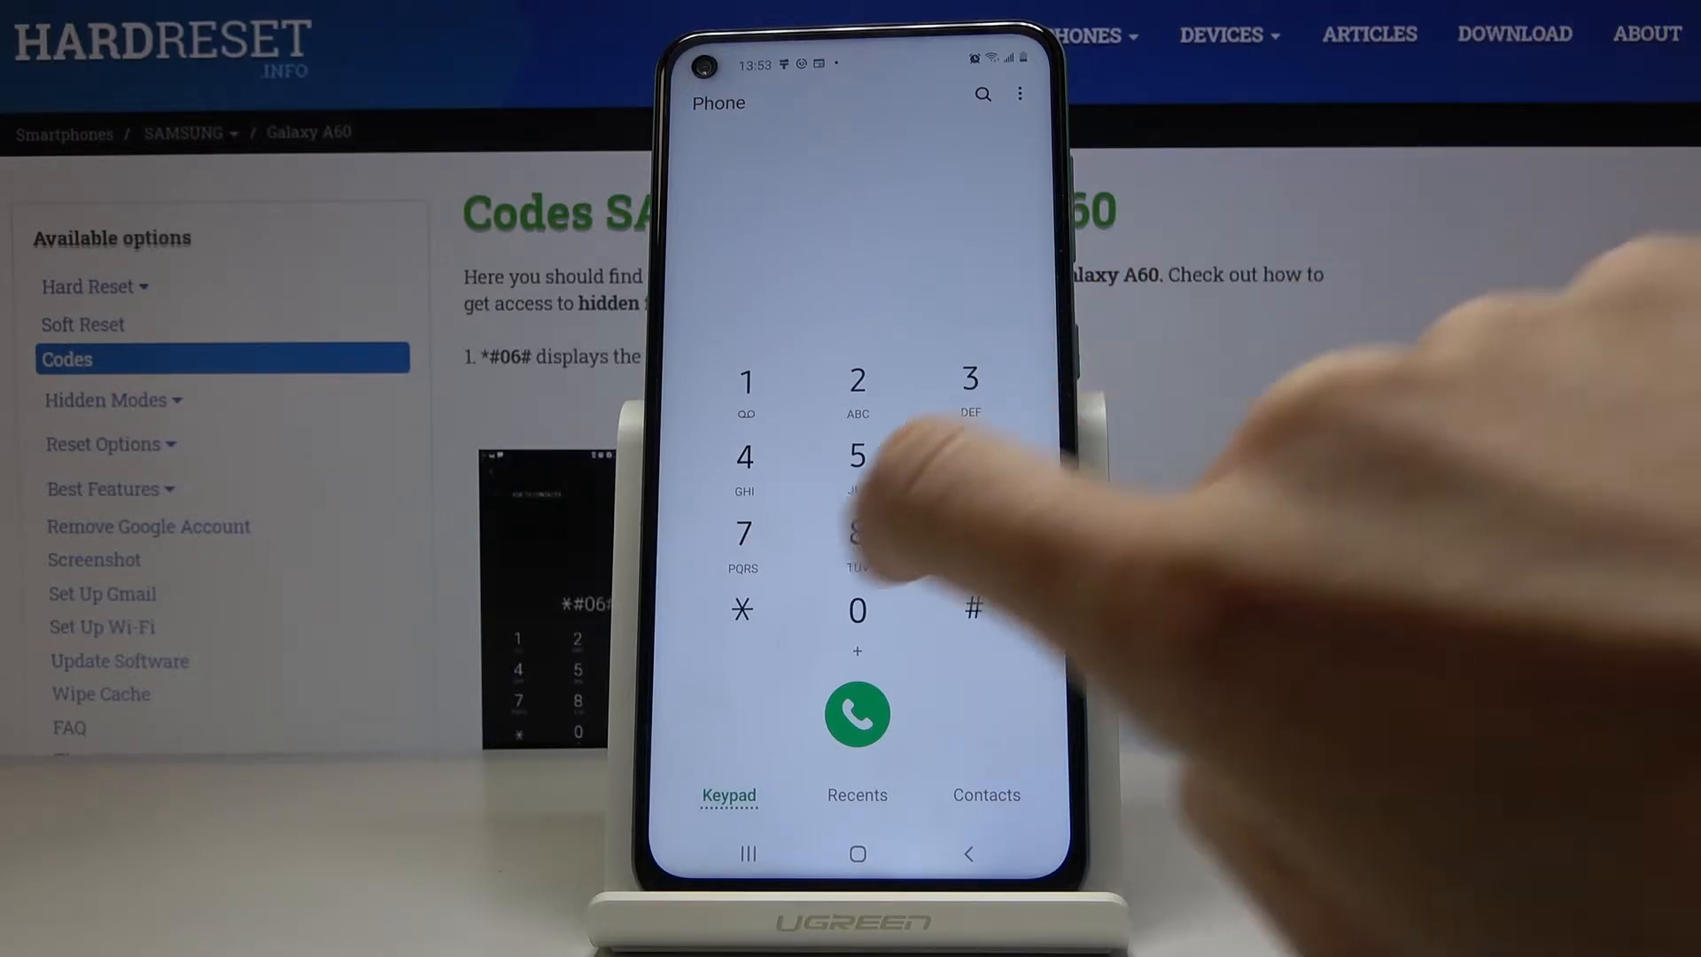
- Dial *#0*# for the hardware test menu and run the GREEN screen test
{"action": "left_click", "coordinate": [857, 612]}
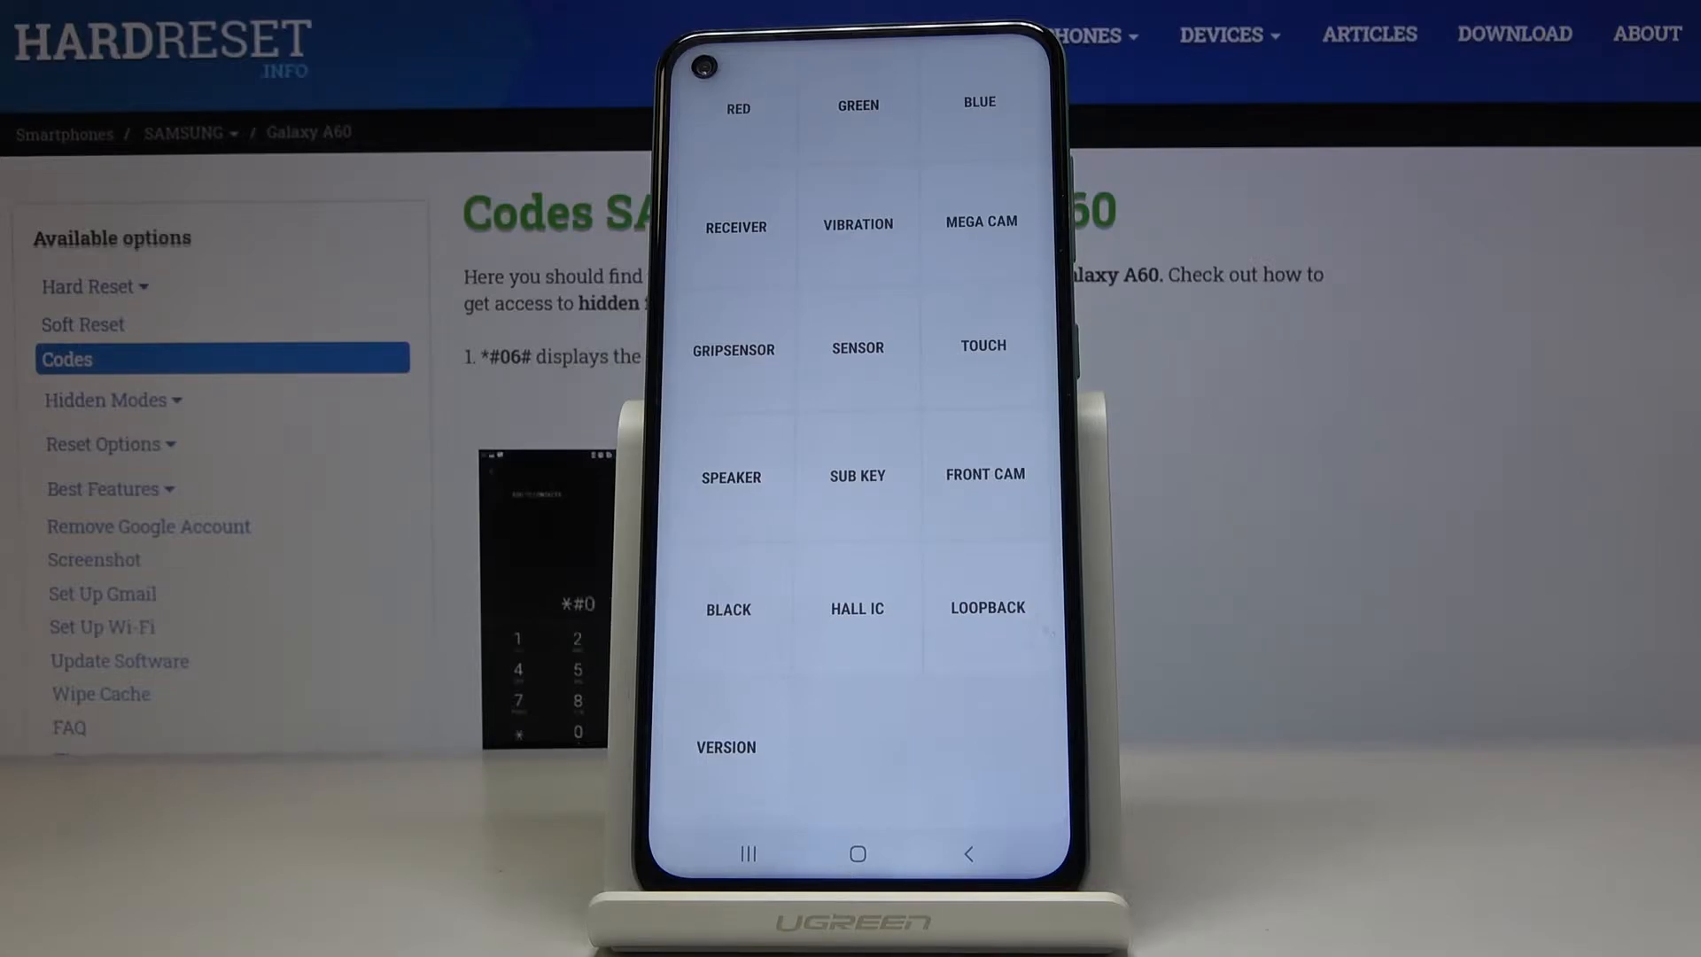
{"action": "left_click", "coordinate": [735, 109]}
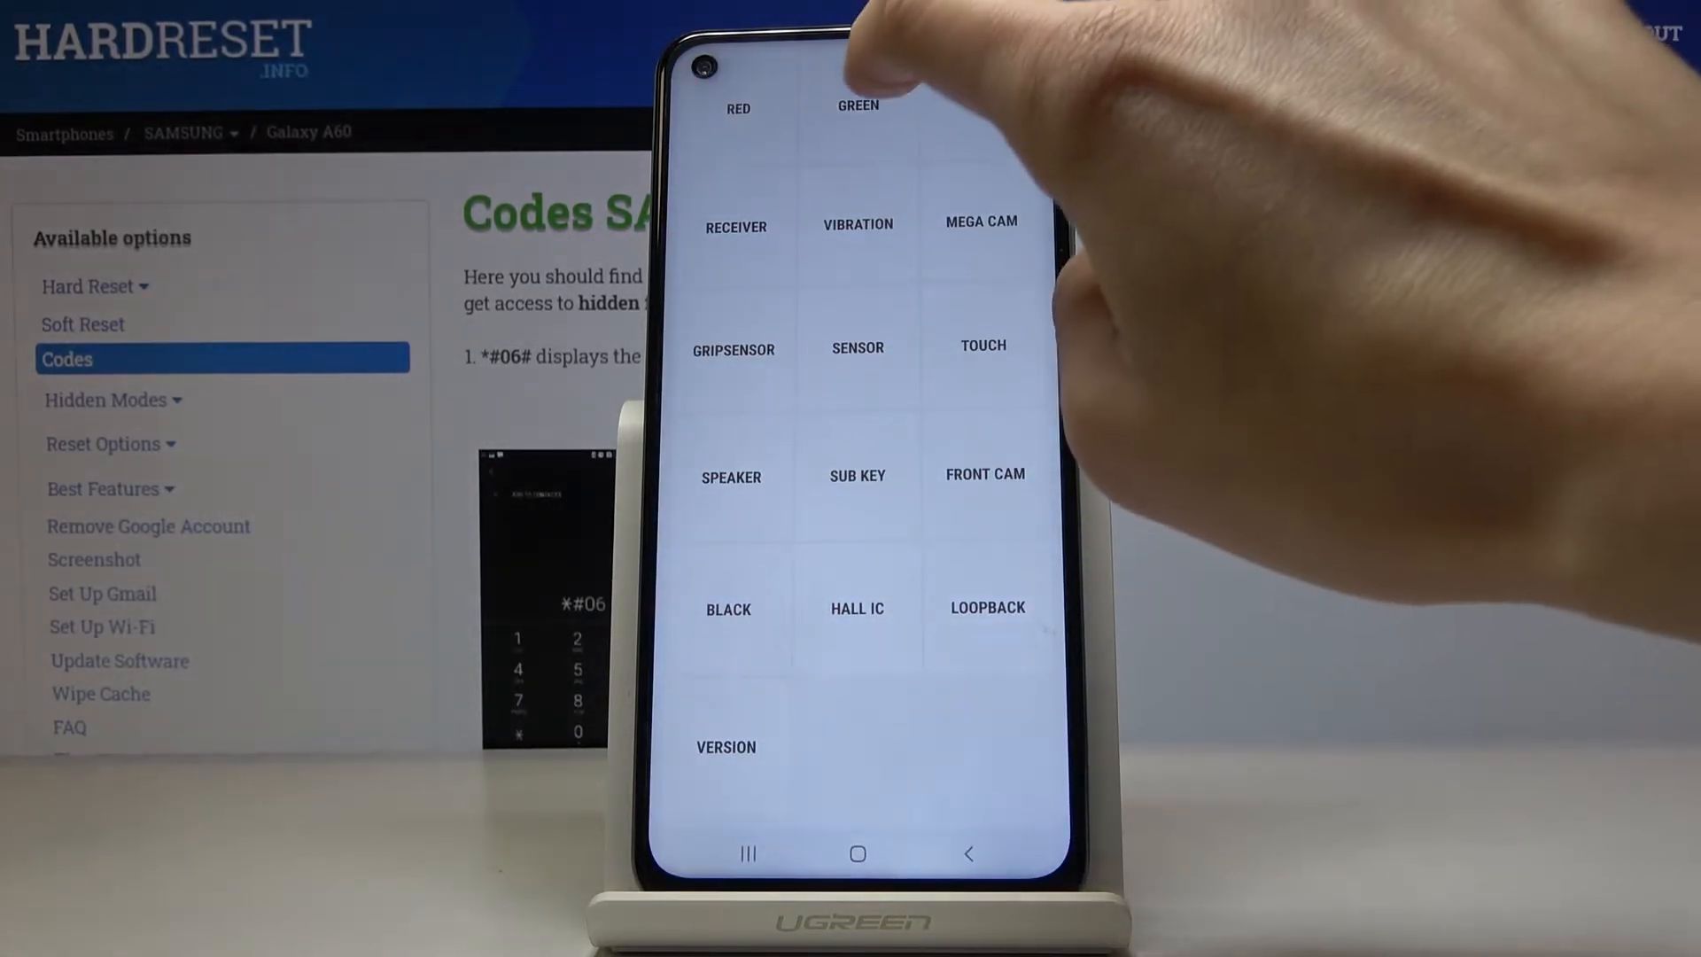
{"action": "left_click", "coordinate": [856, 110]}
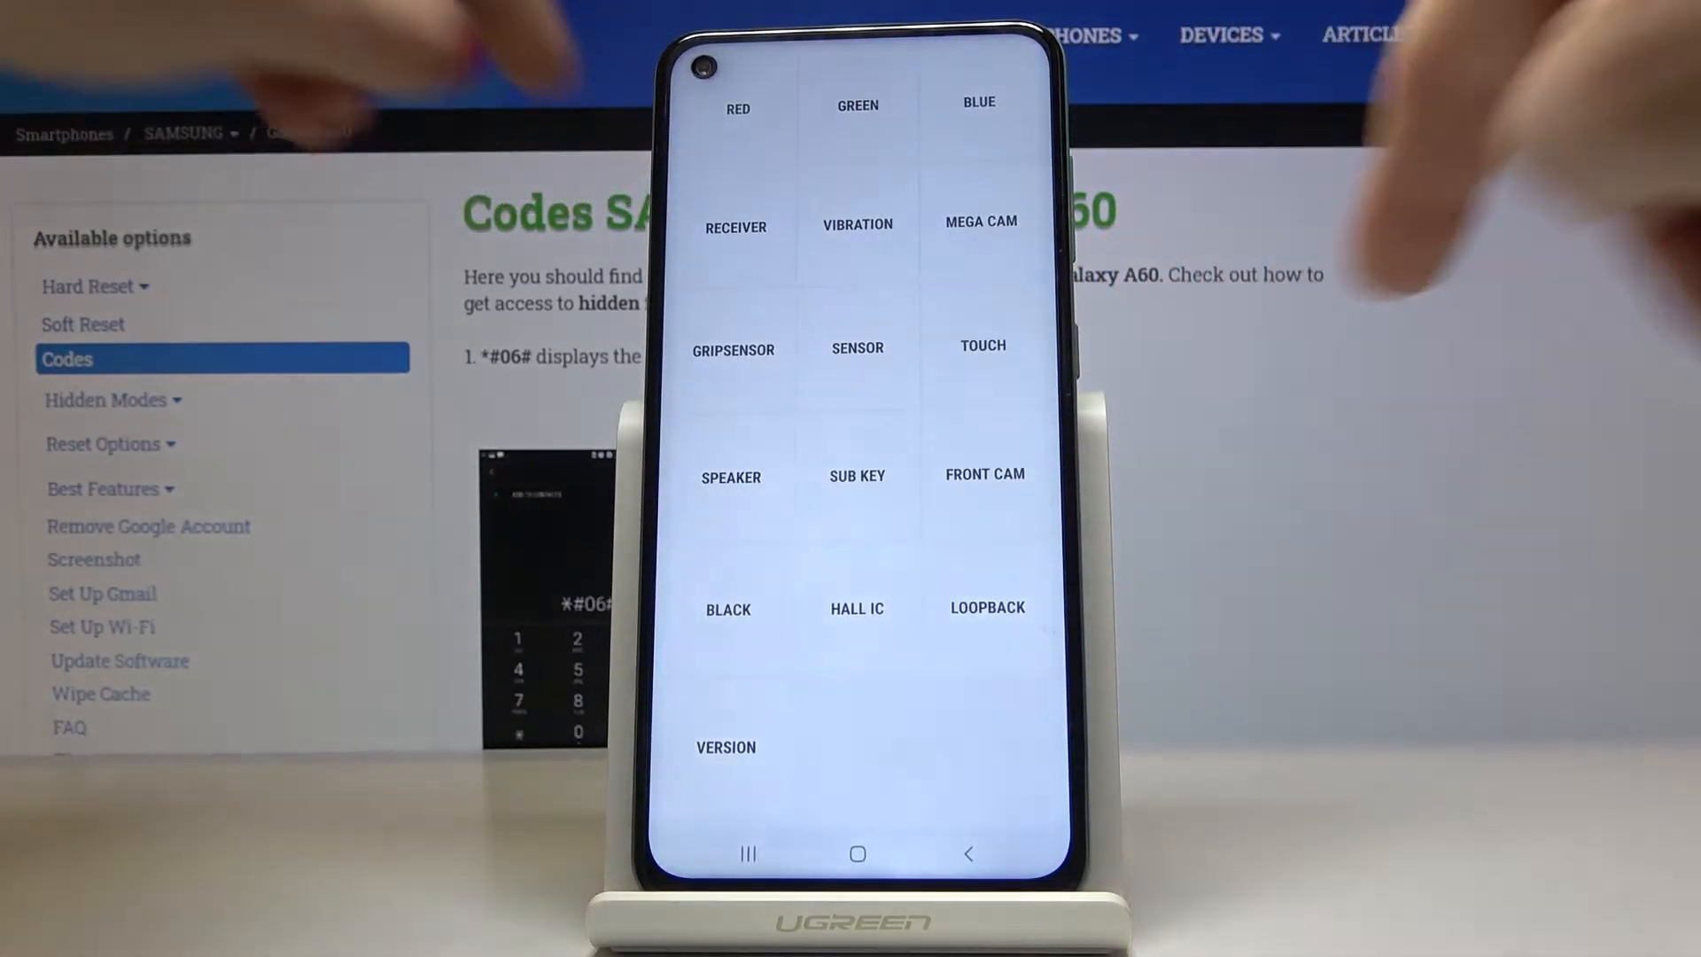
{"action": "left_click", "coordinate": [733, 227]}
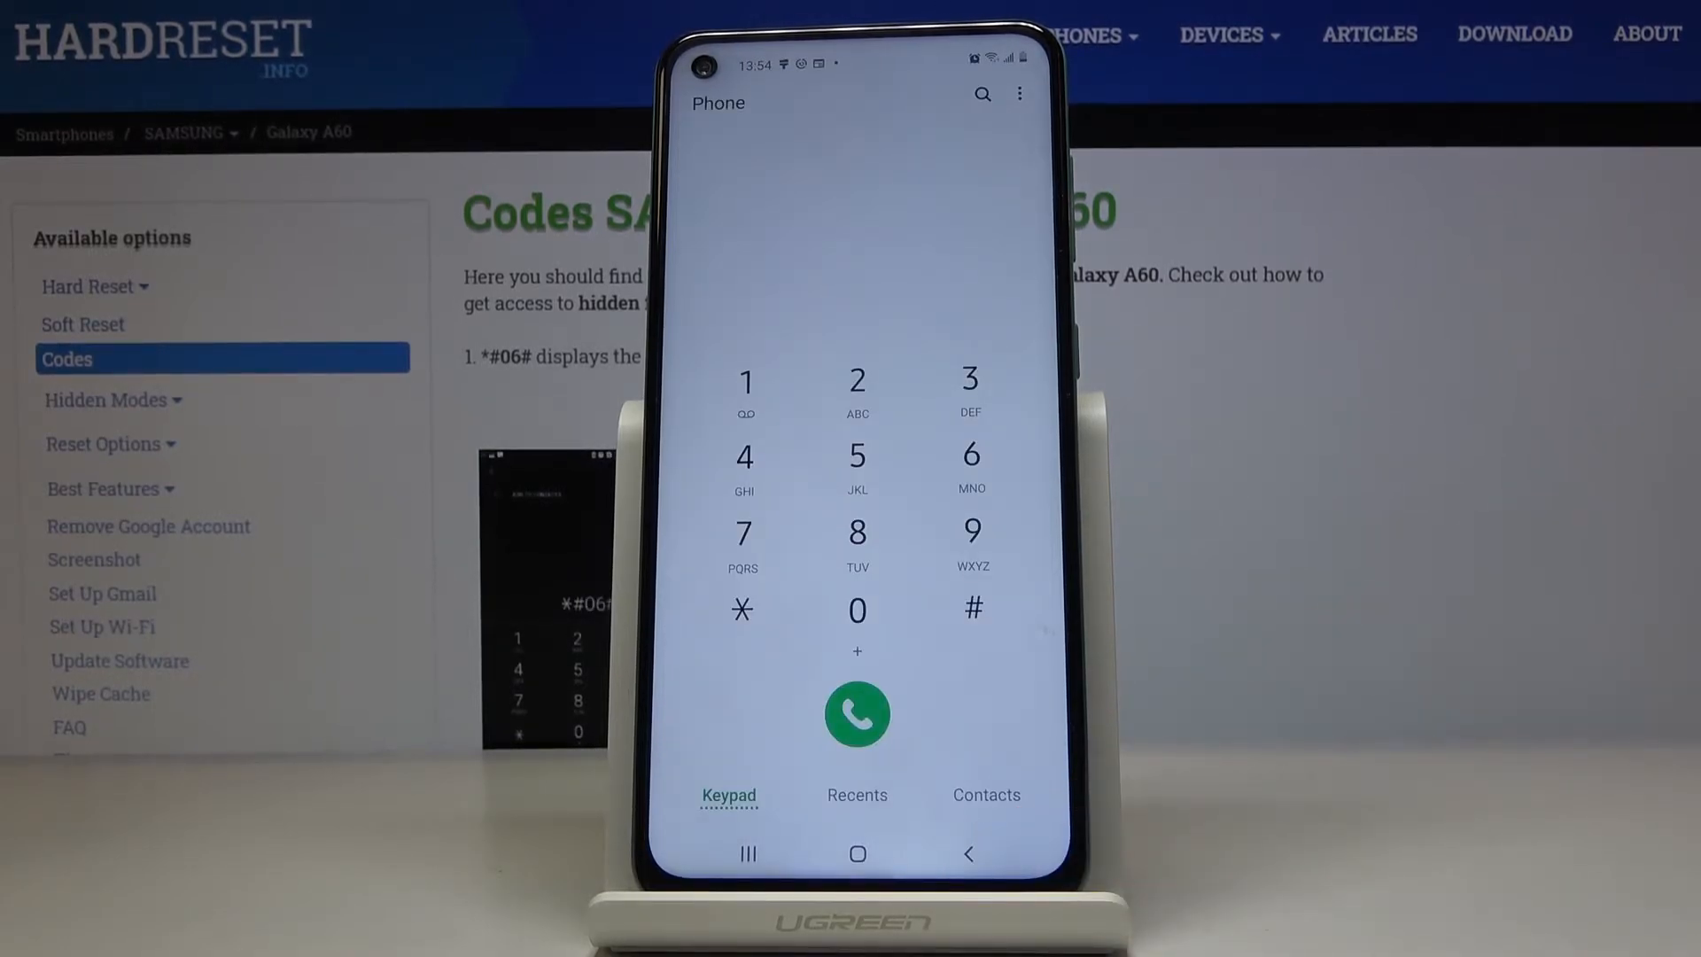
- Dial the ServiceMode code to show basic information with both SIMs not ready
{"action": "left_click", "coordinate": [742, 622]}
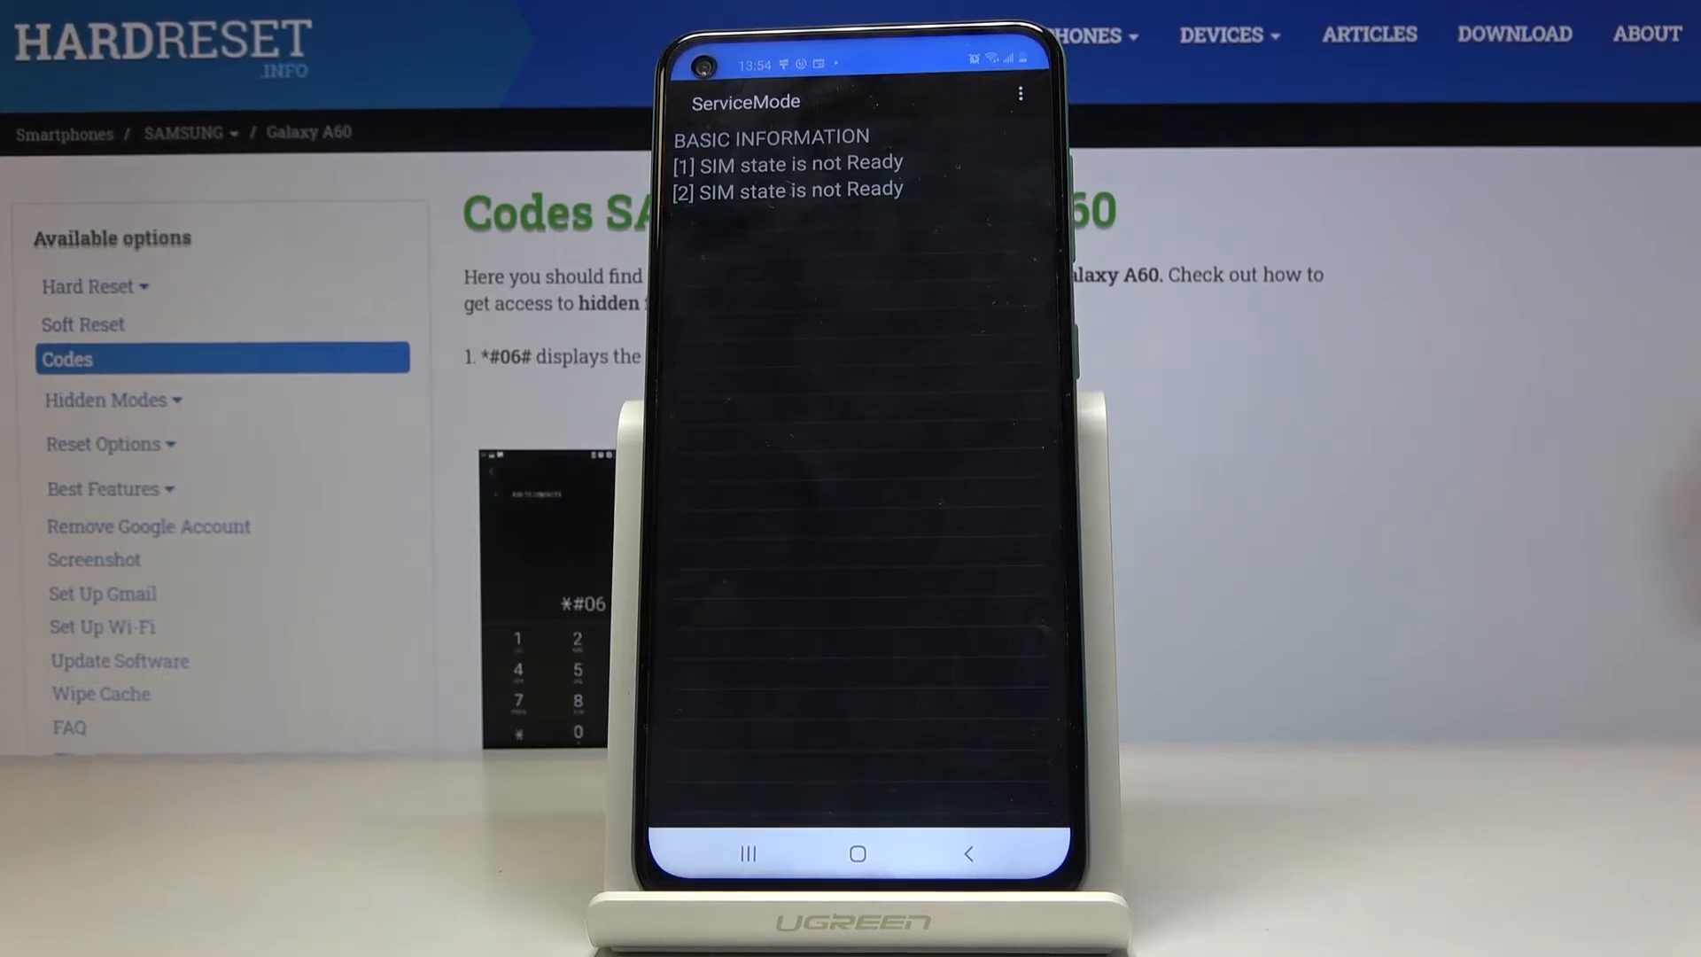
- Dial *#26836# from the keypad and close the resulting 'MENU NOT EXIST' screen
{"action": "left_click", "coordinate": [959, 853]}
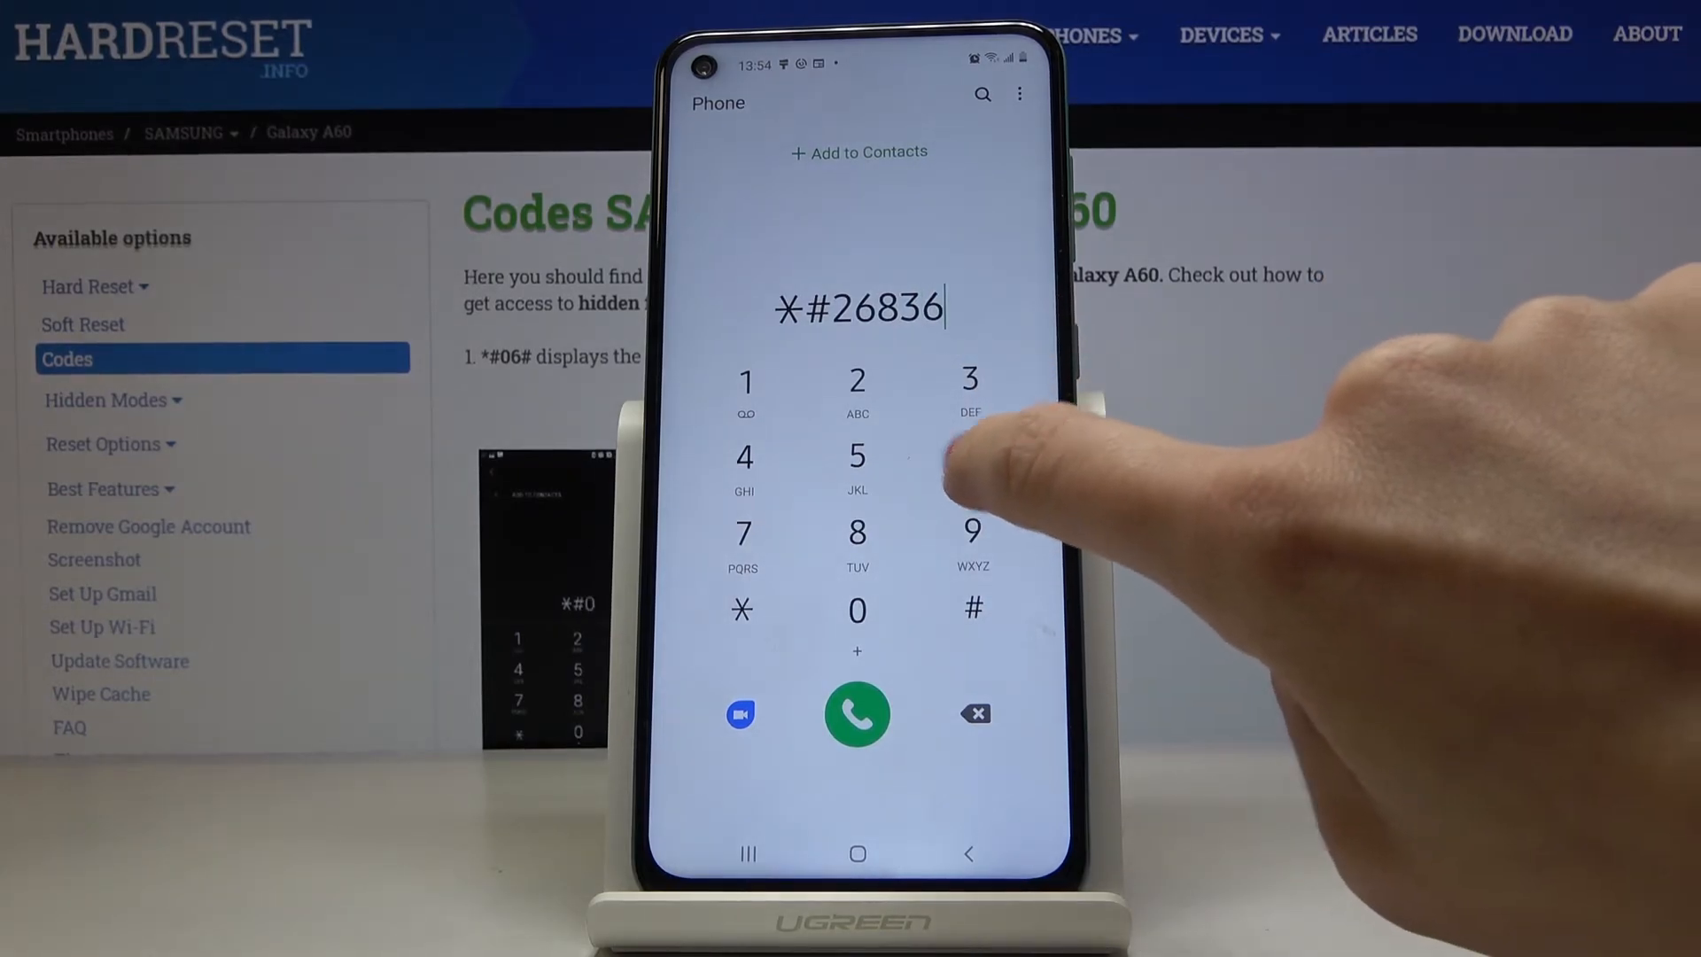
{"action": "left_click", "coordinate": [971, 610]}
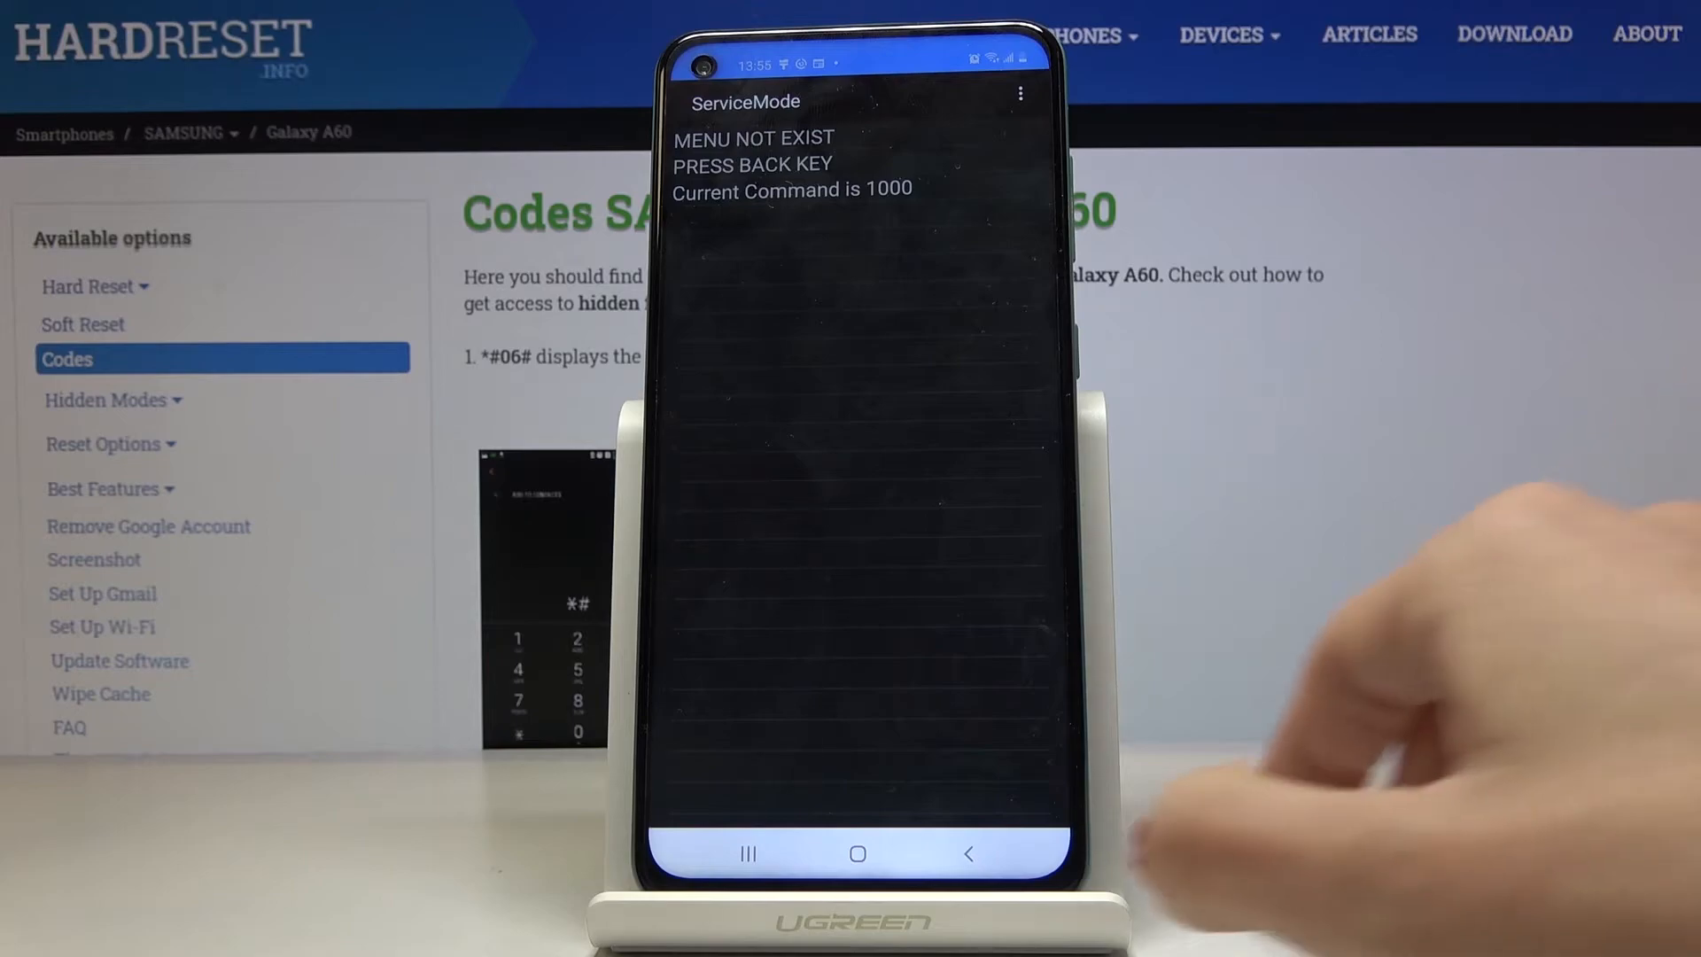
{"action": "left_click", "coordinate": [972, 855]}
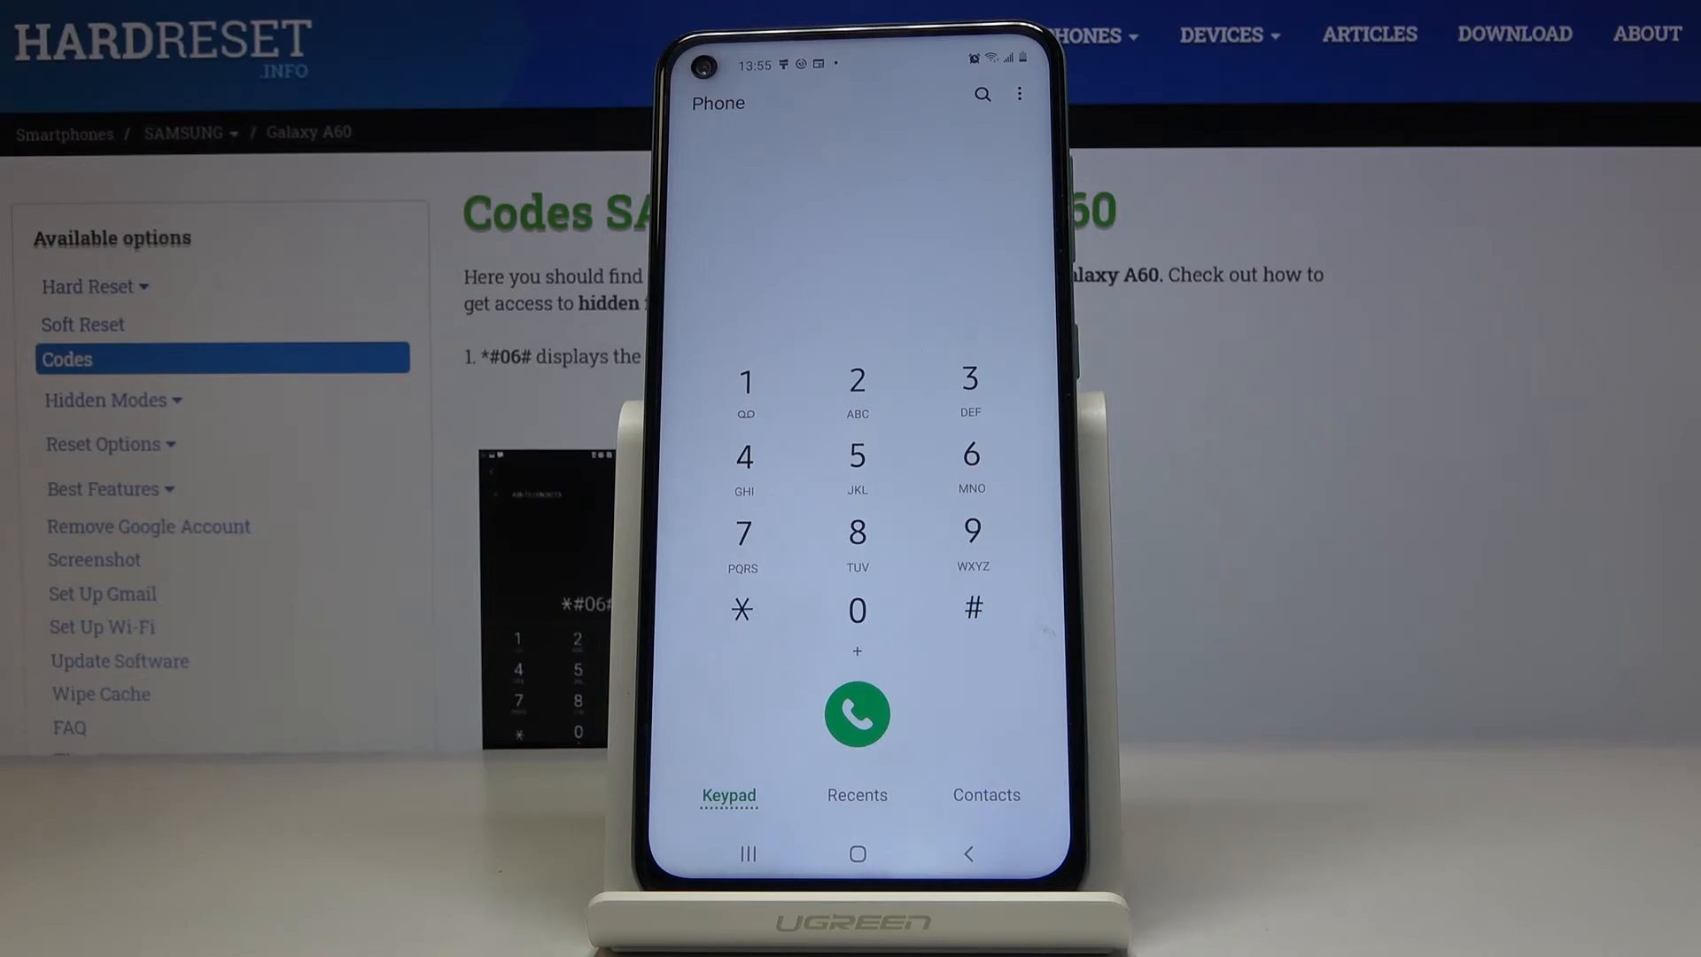
{"action": "left_click", "coordinate": [742, 607]}
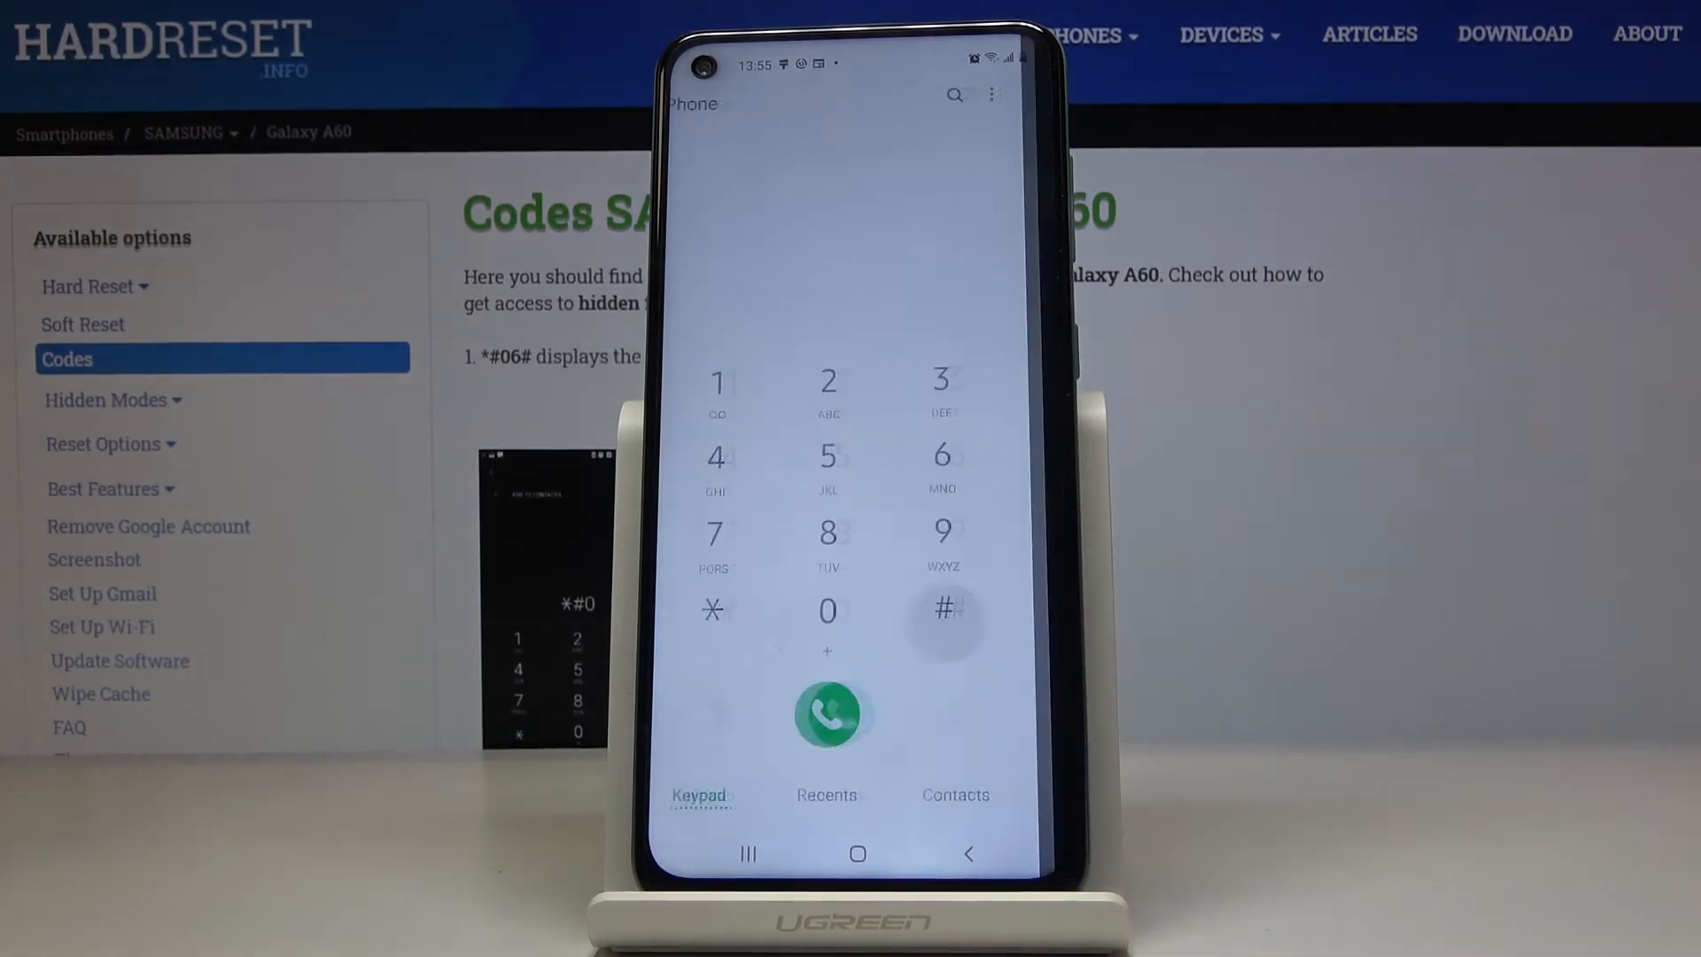
{"action": "left_click", "coordinate": [828, 713]}
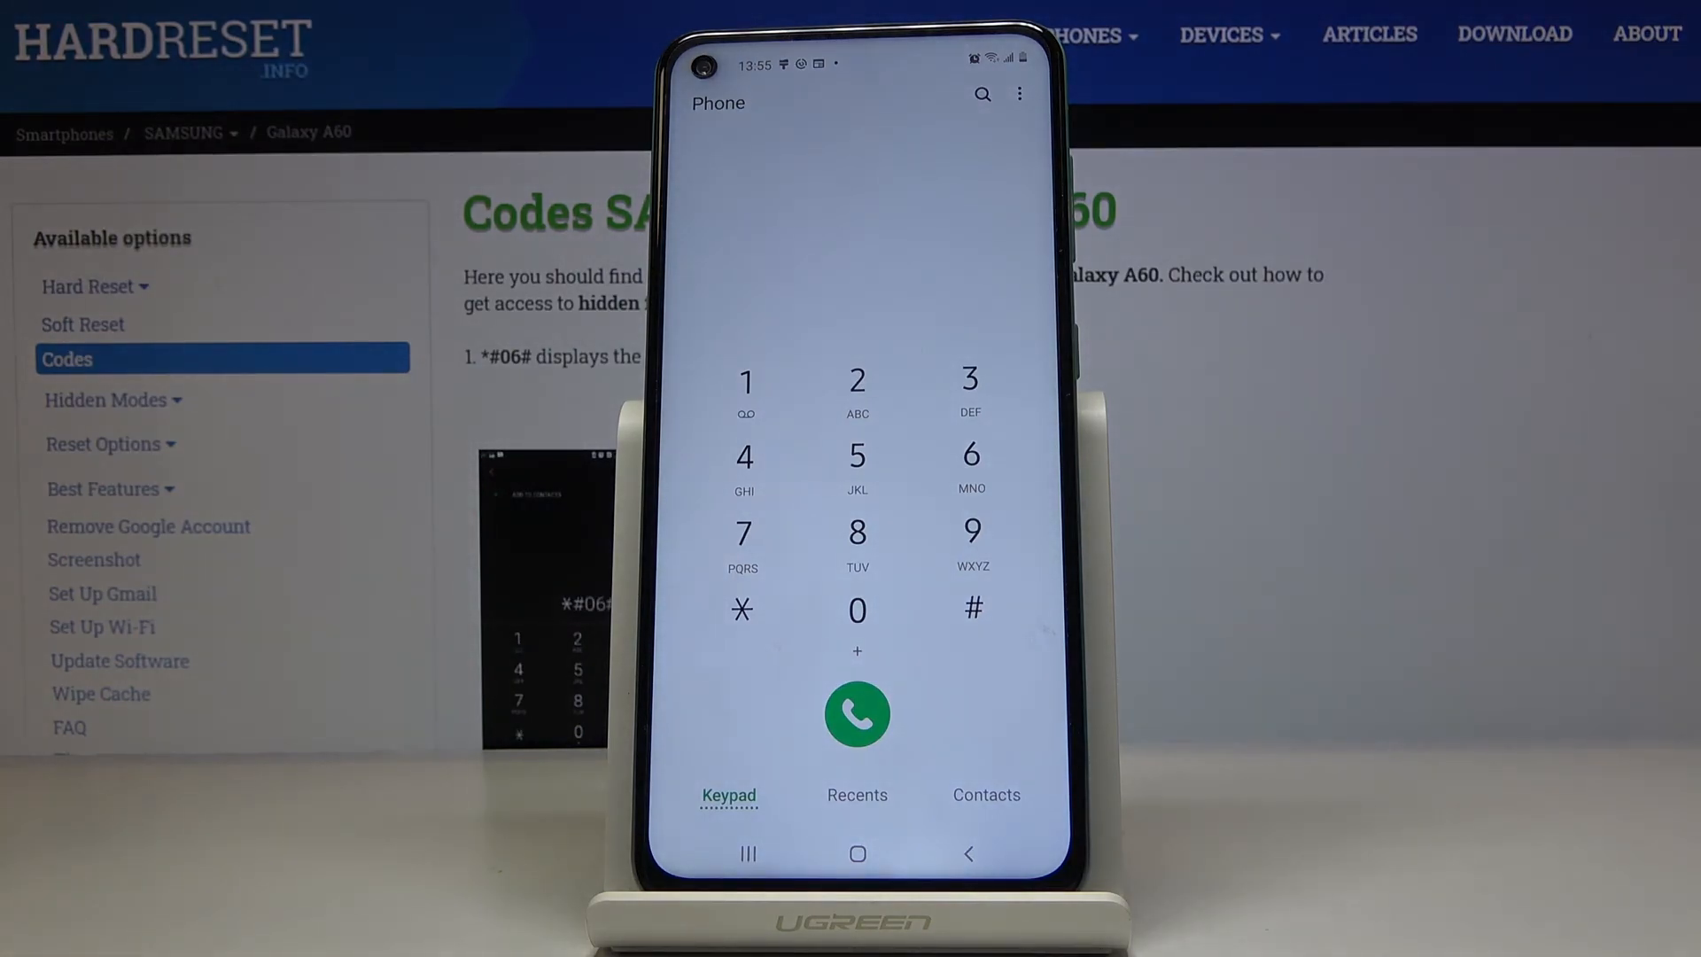
- Dial *#0808# and set the USB mode to RNDIS + DM + MODEM
{"action": "left_click", "coordinate": [742, 608]}
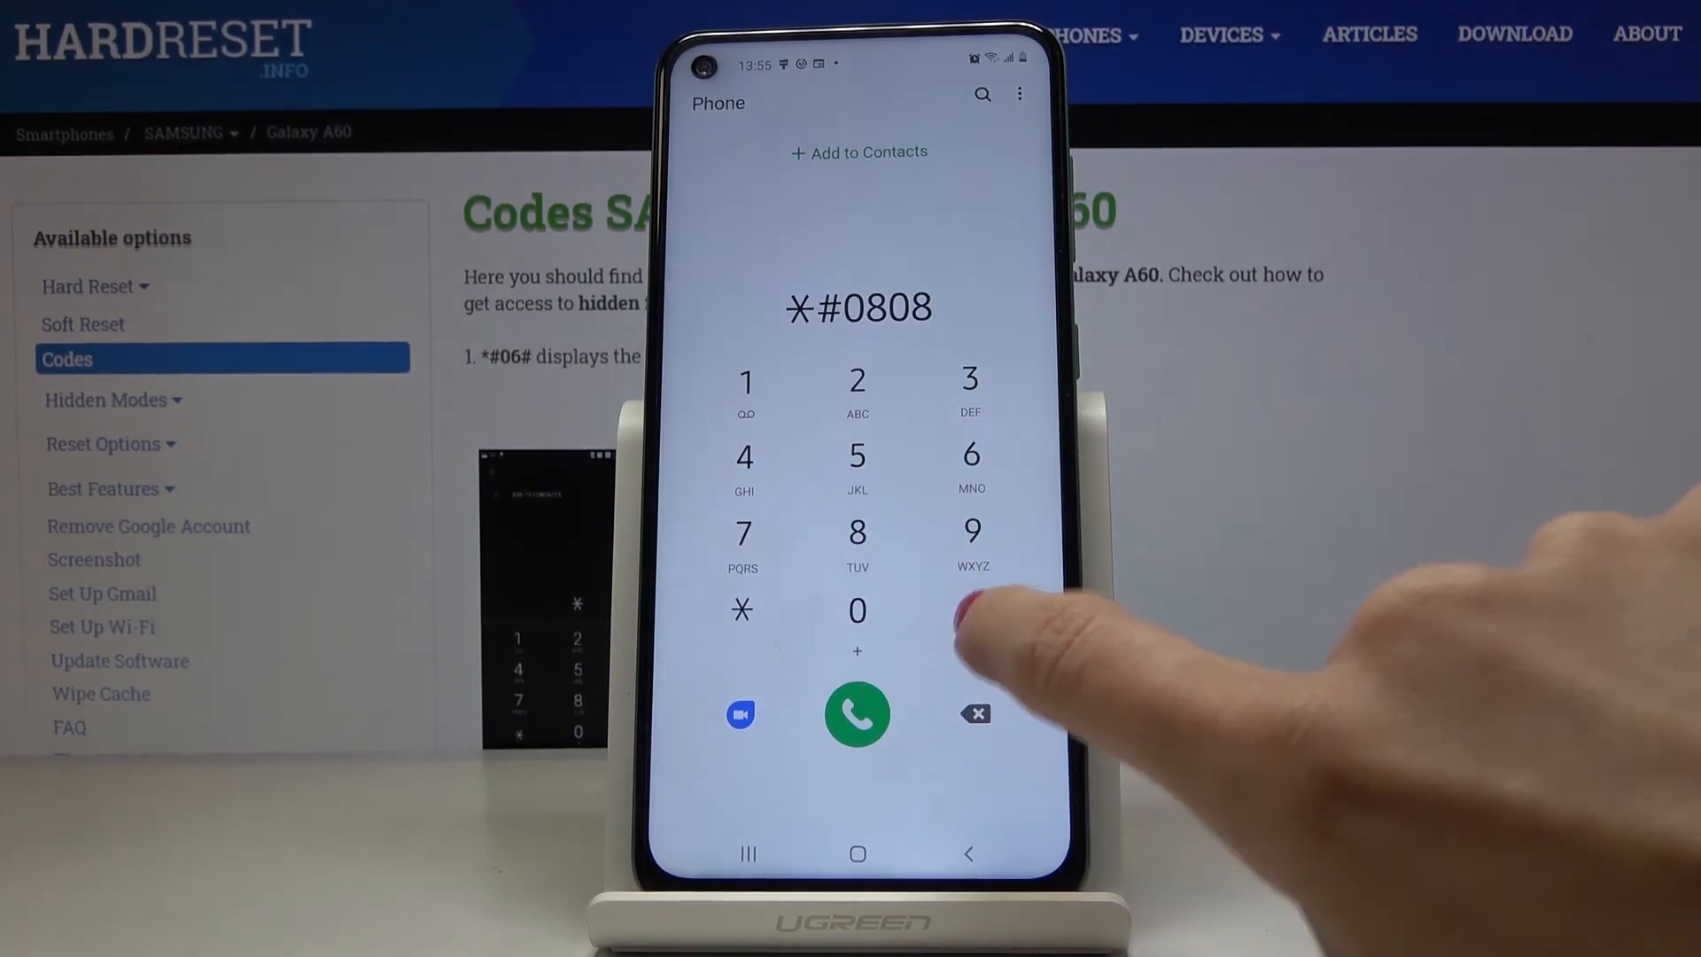
{"action": "left_click", "coordinate": [856, 714]}
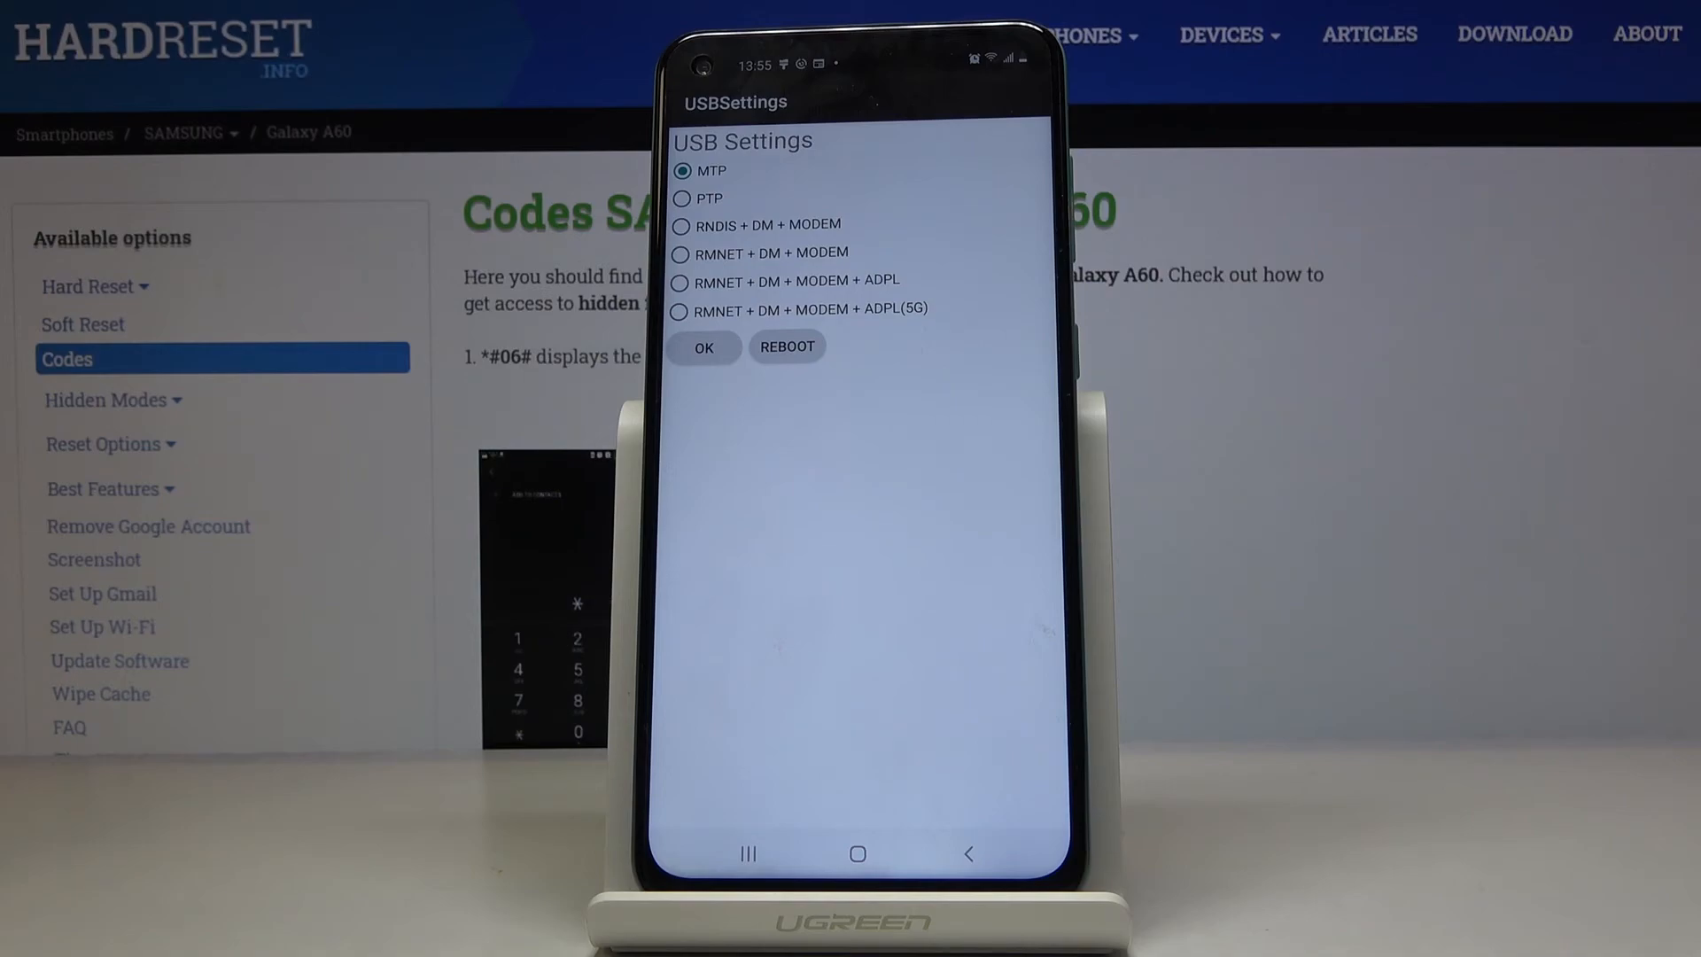
{"action": "left_click", "coordinate": [679, 280]}
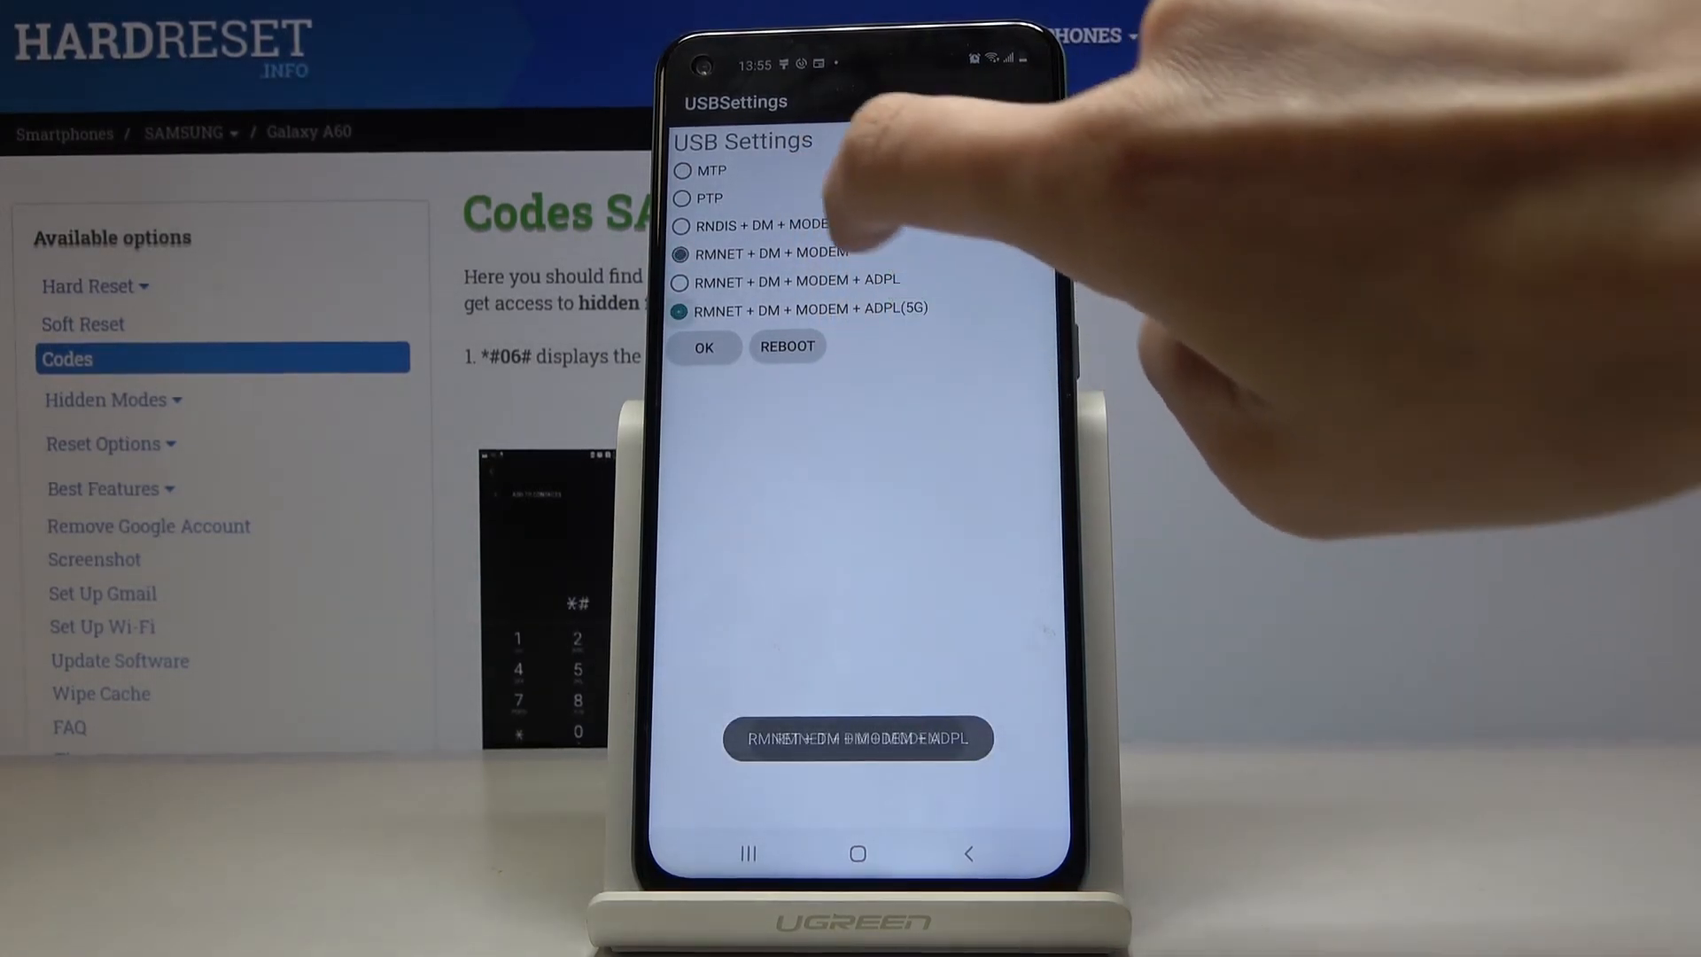
{"action": "left_click", "coordinate": [678, 224]}
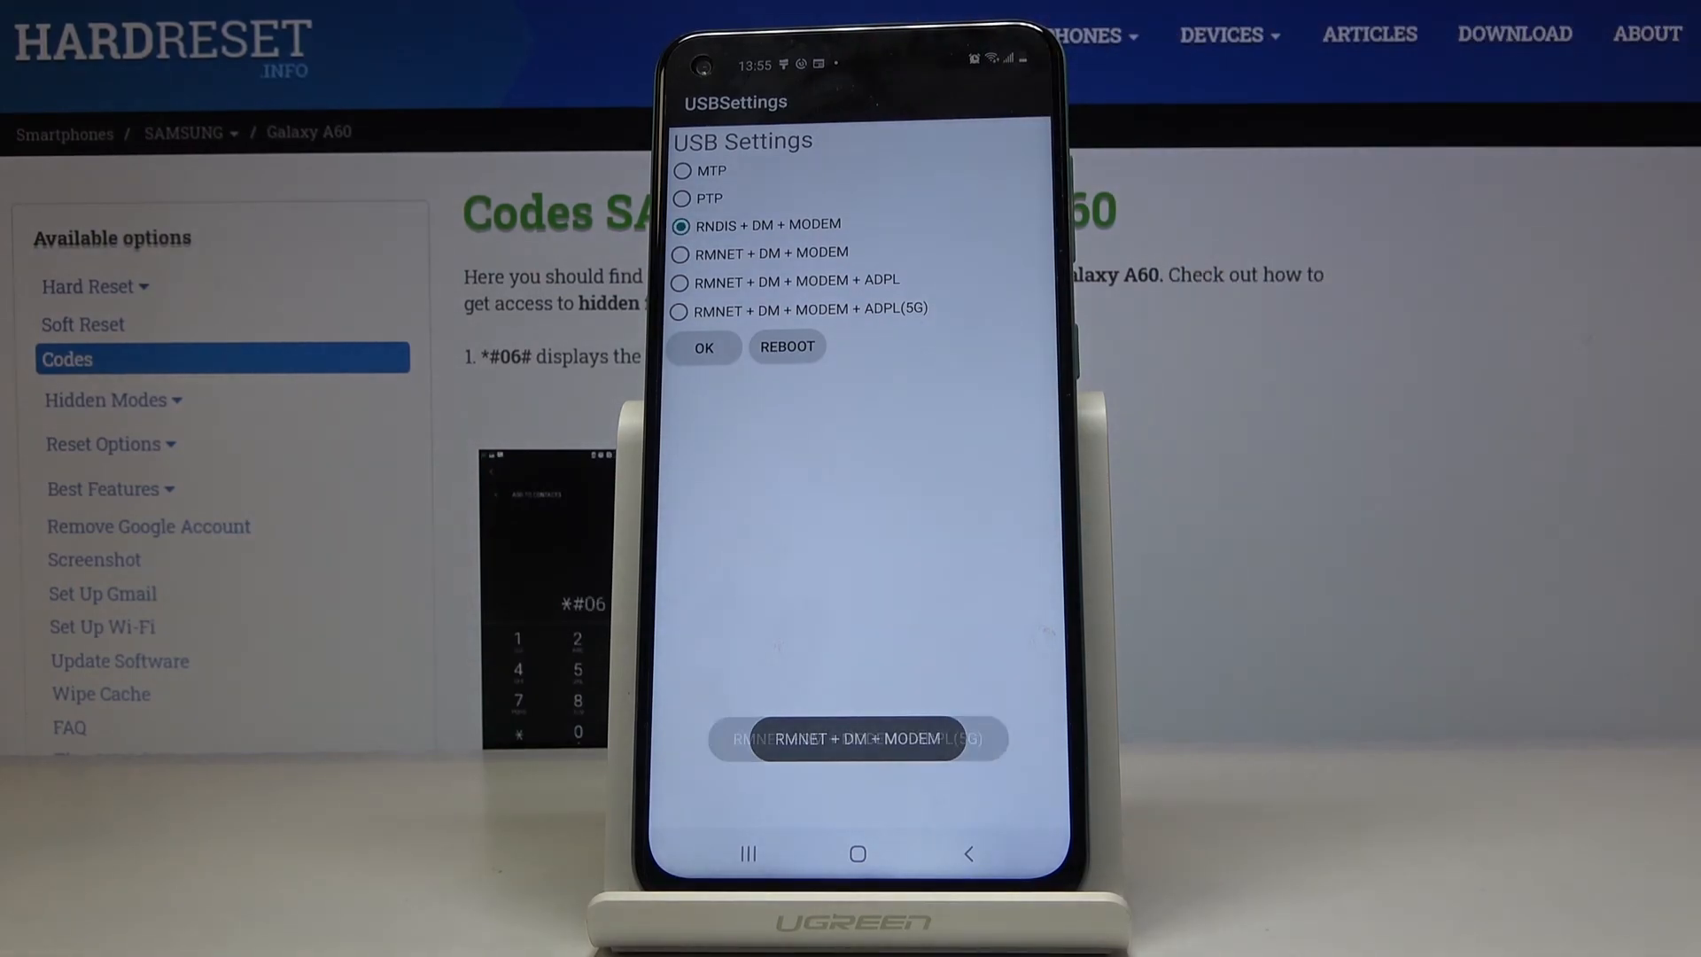